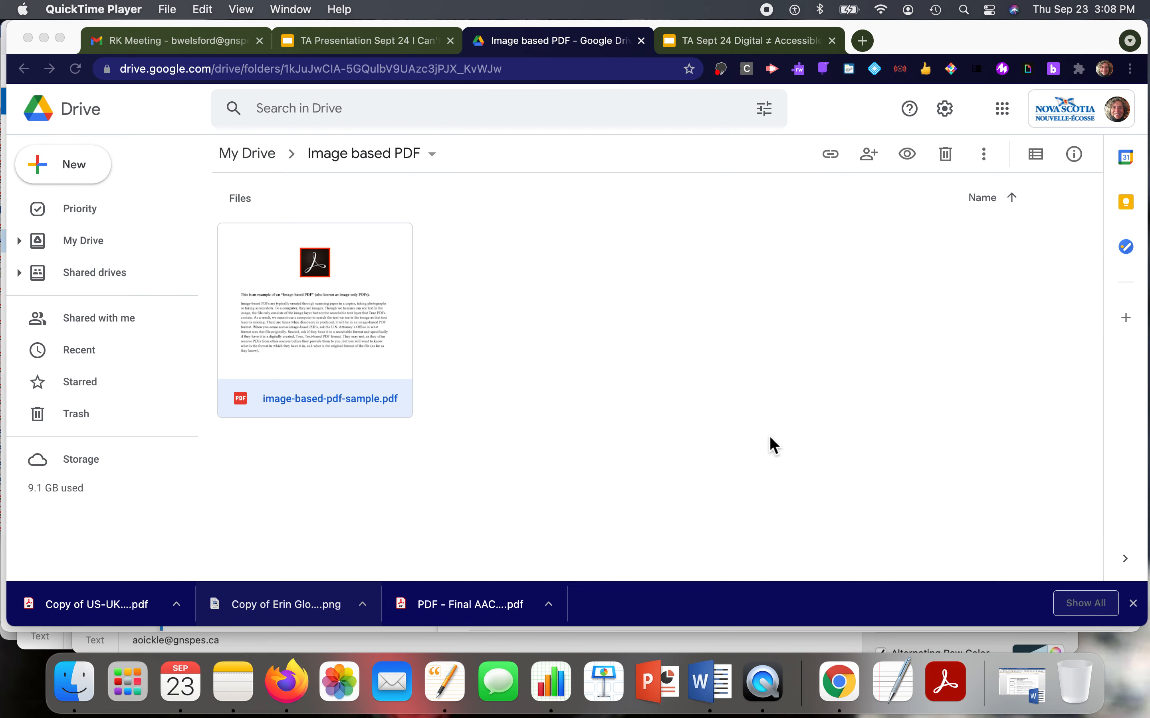
mouse_move(335, 345)
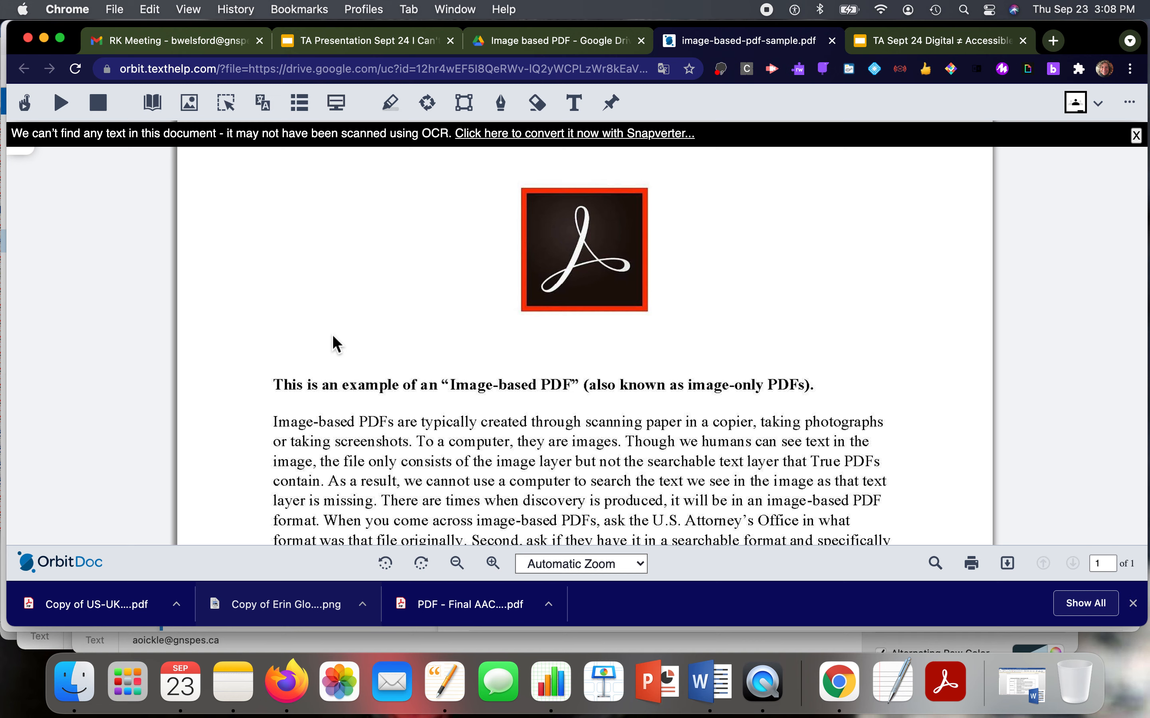
mouse_move(373, 425)
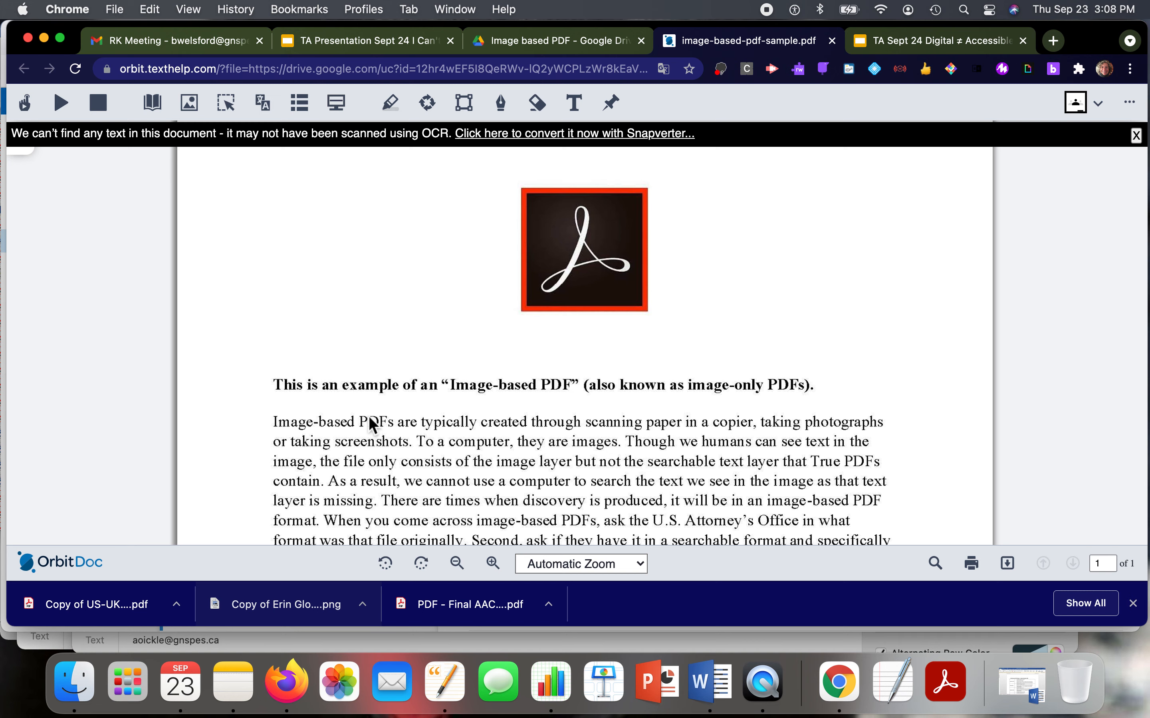
mouse_move(555, 467)
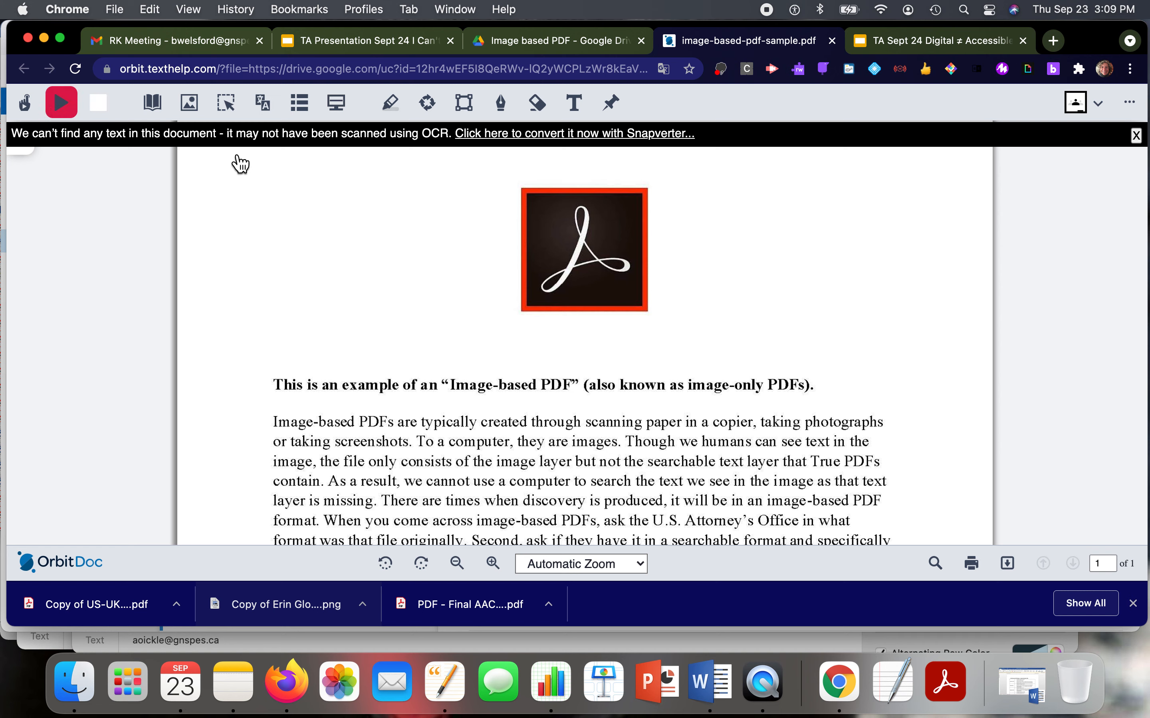
Try Play to read the image-based PDF aloud, revealing the 'can't find any text' banner.
left_click(61, 102)
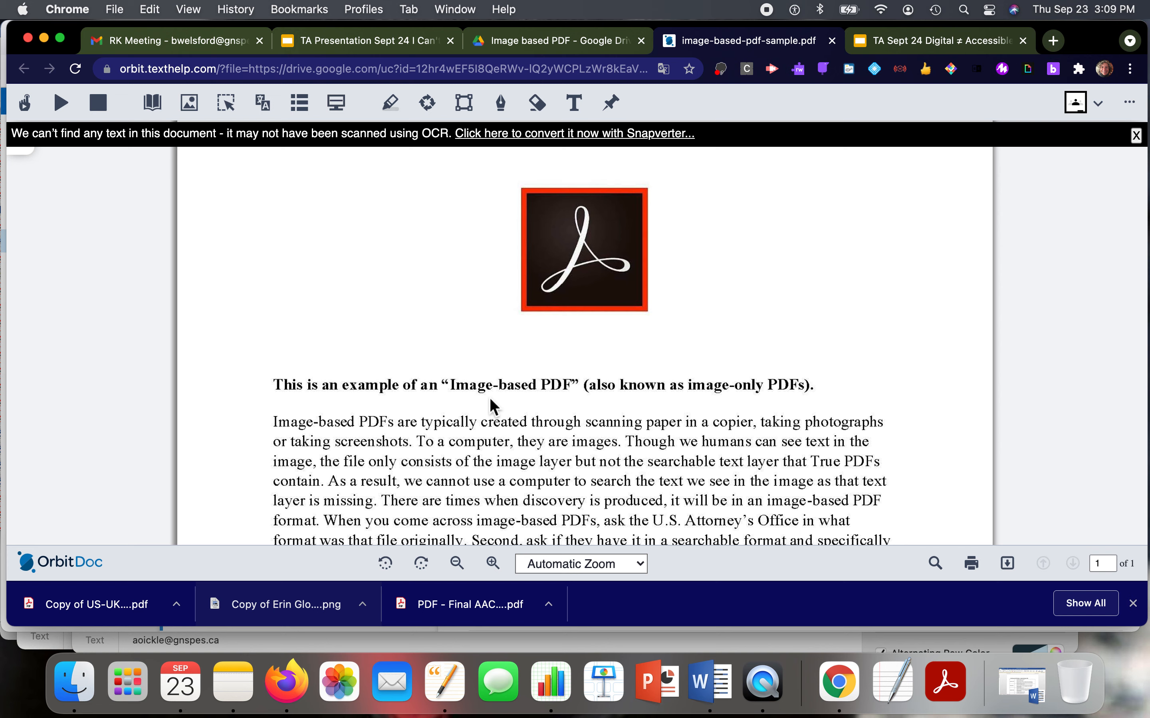
mouse_move(436, 390)
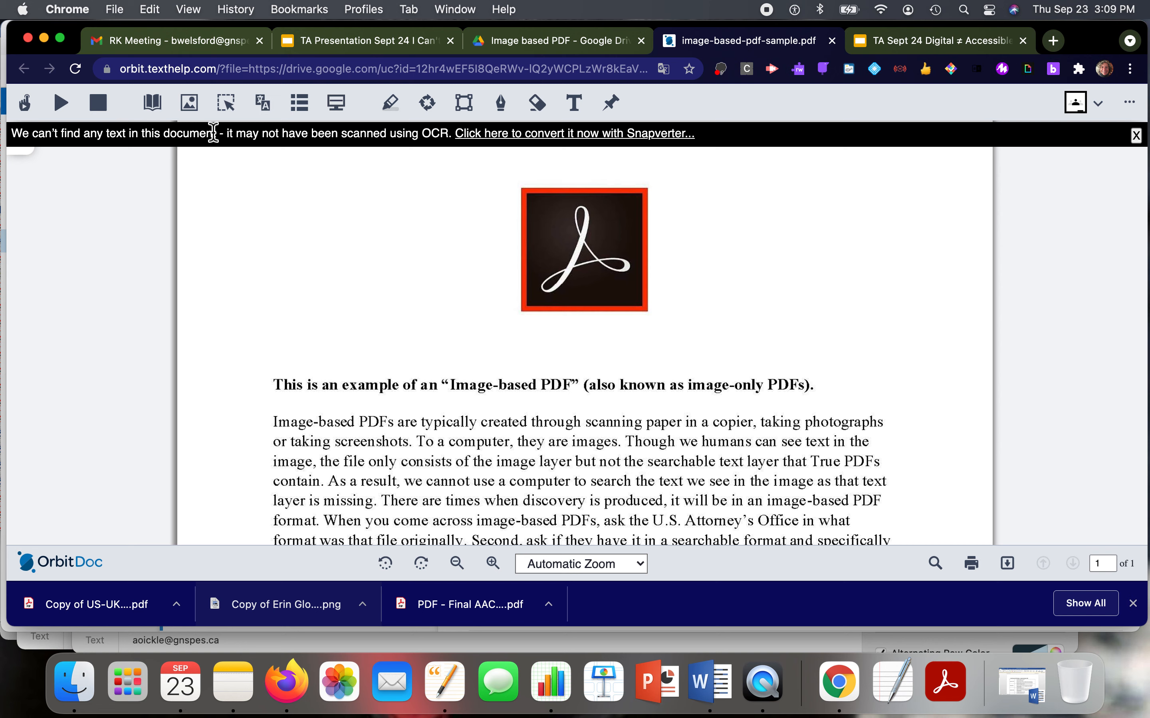
mouse_move(328, 132)
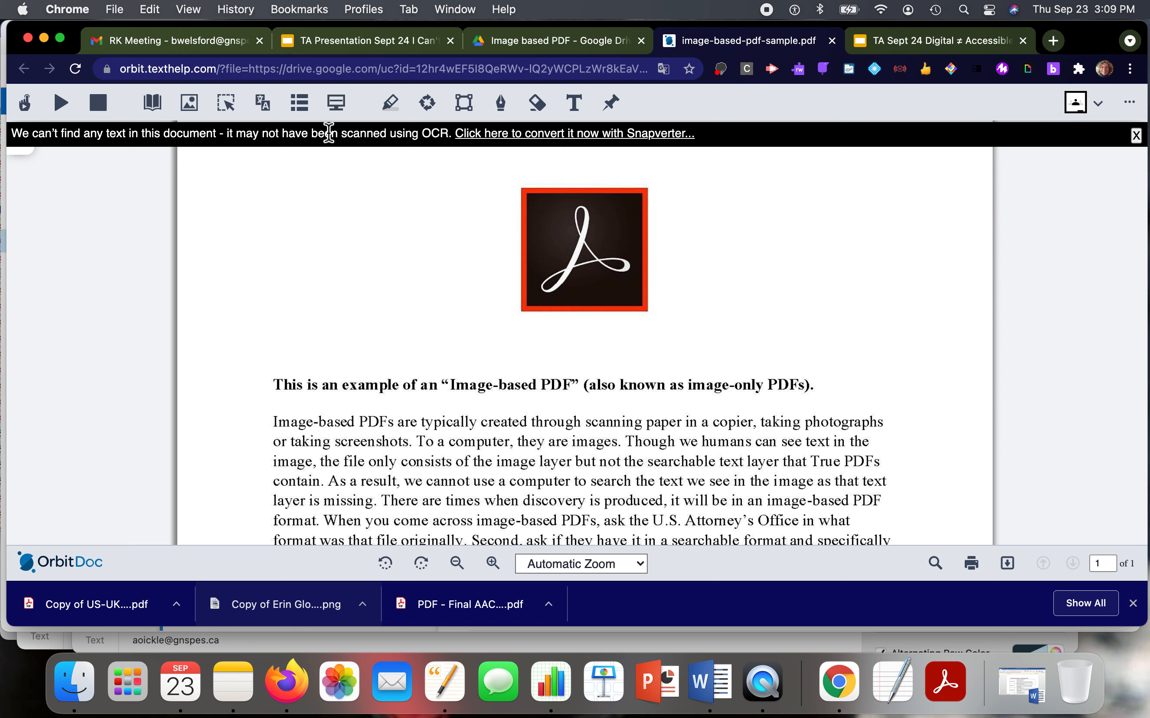
mouse_move(430, 136)
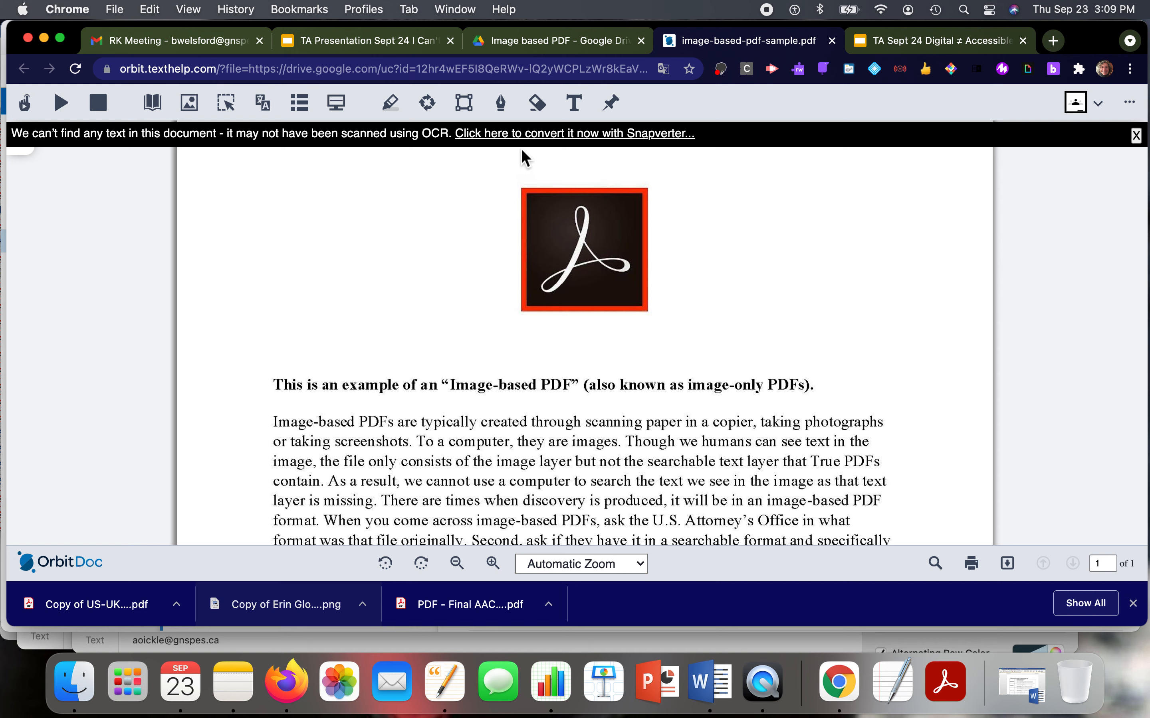
mouse_move(597, 163)
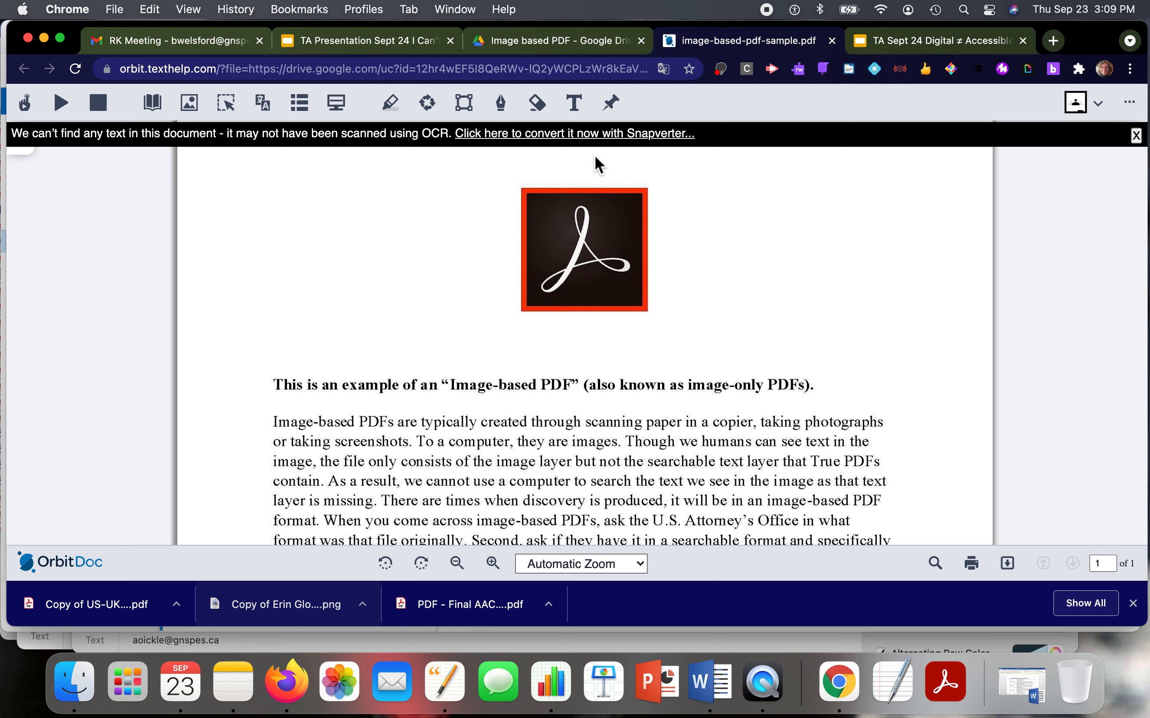
mouse_move(578, 145)
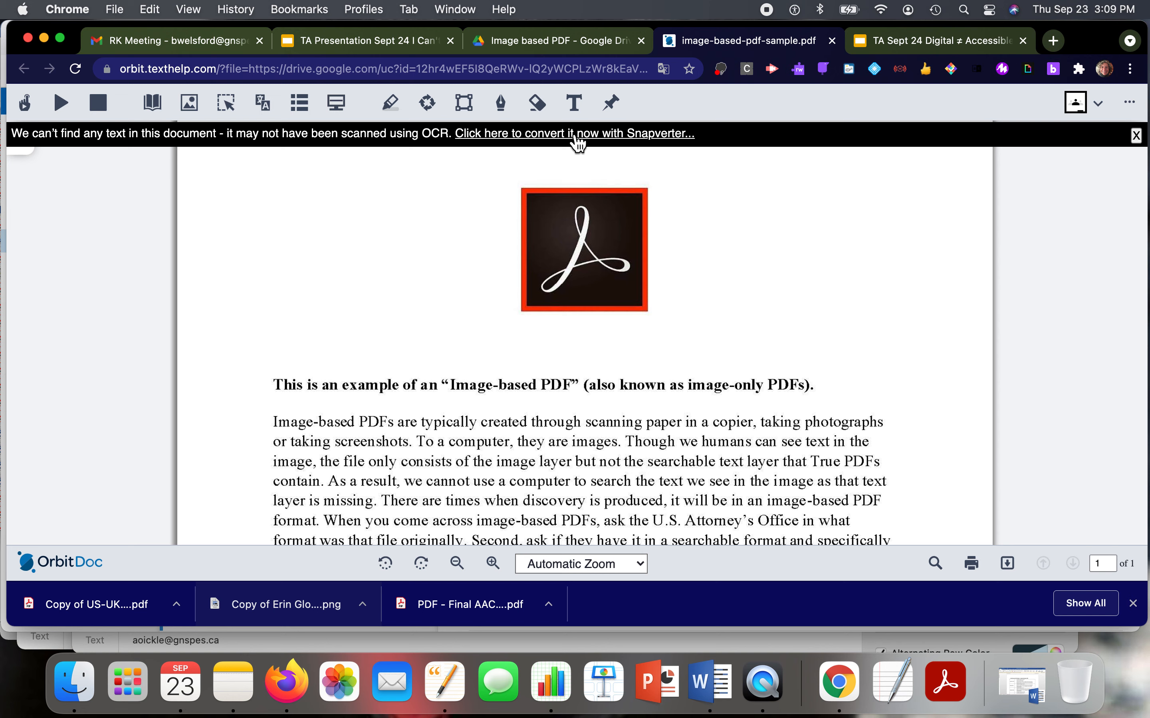
Send the scanned document to Snapverter for conversion via the banner link.
left_click(573, 133)
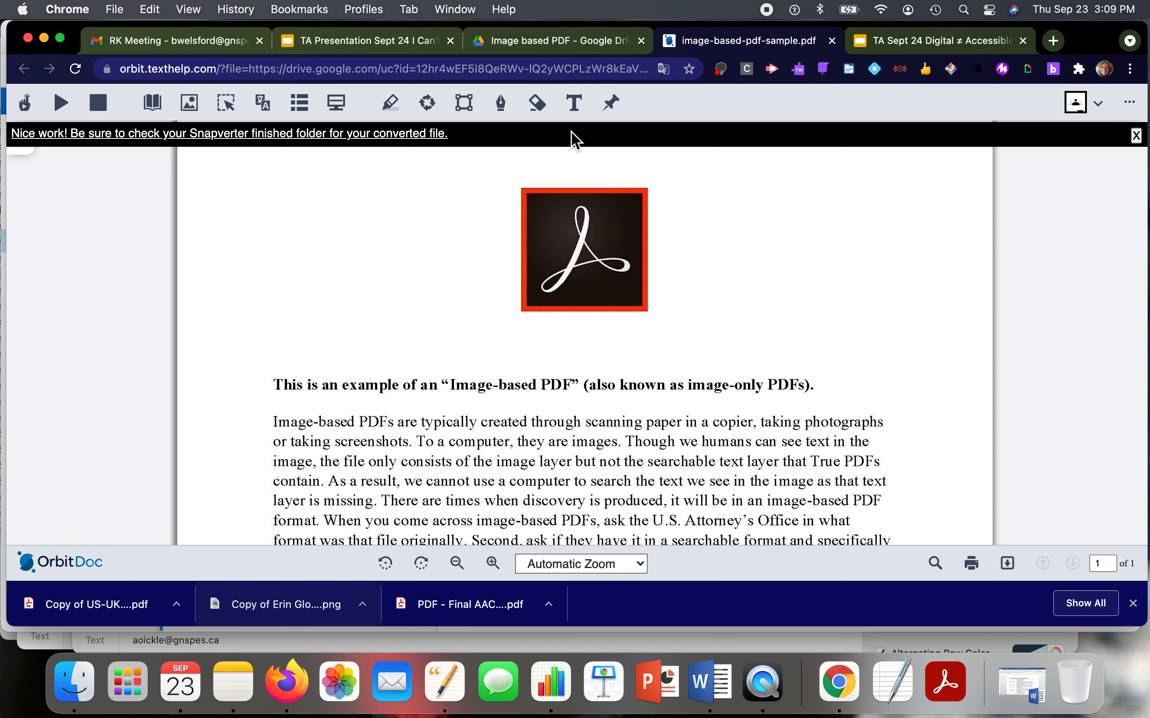
mouse_move(703, 223)
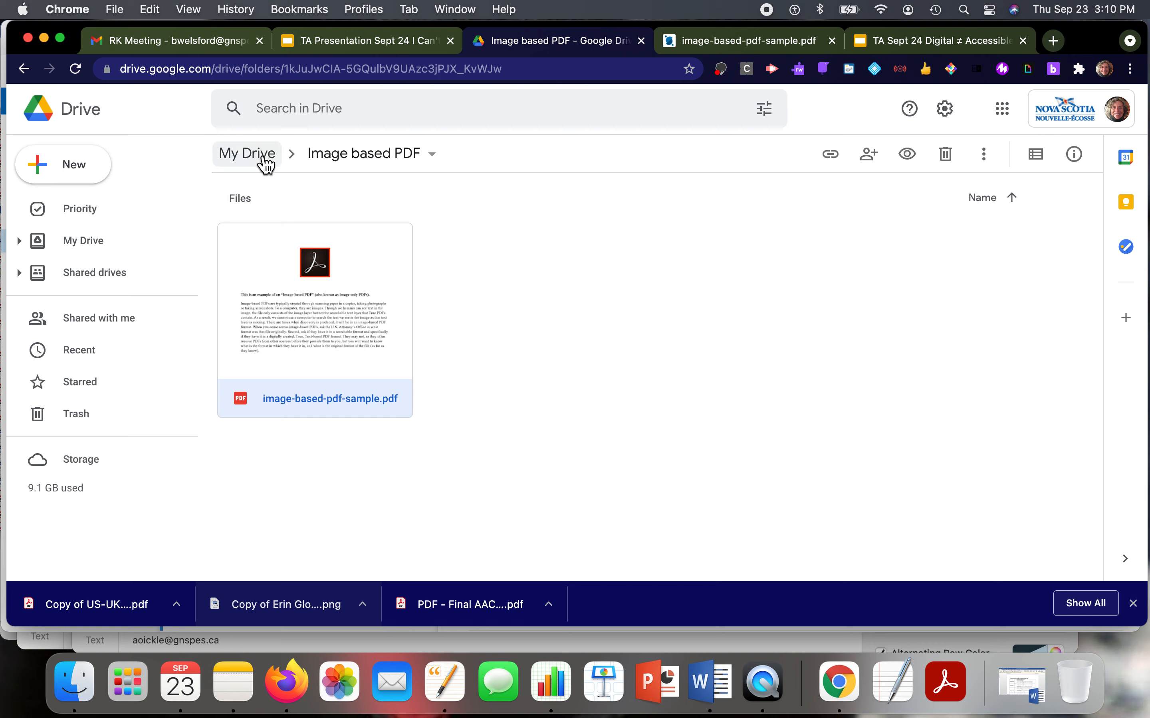
Return to My Drive, search 'Snapverter', and open the Snapverter folder.
left_click(246, 154)
type("Snaperver")
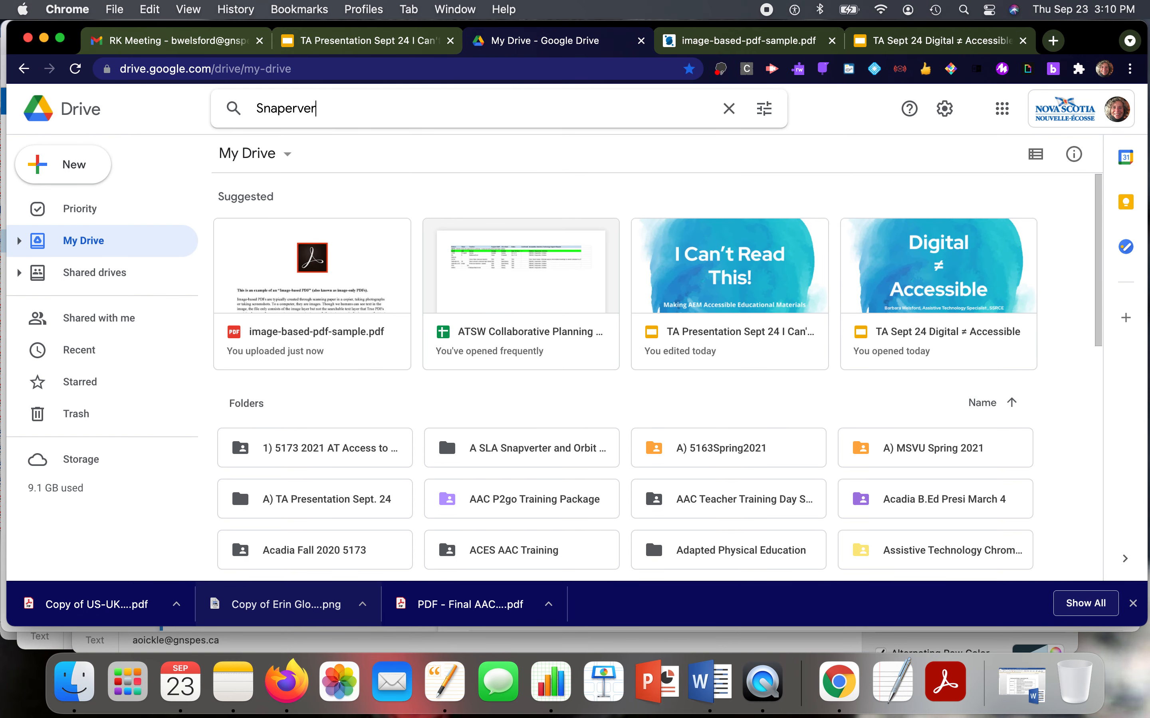
type("ter")
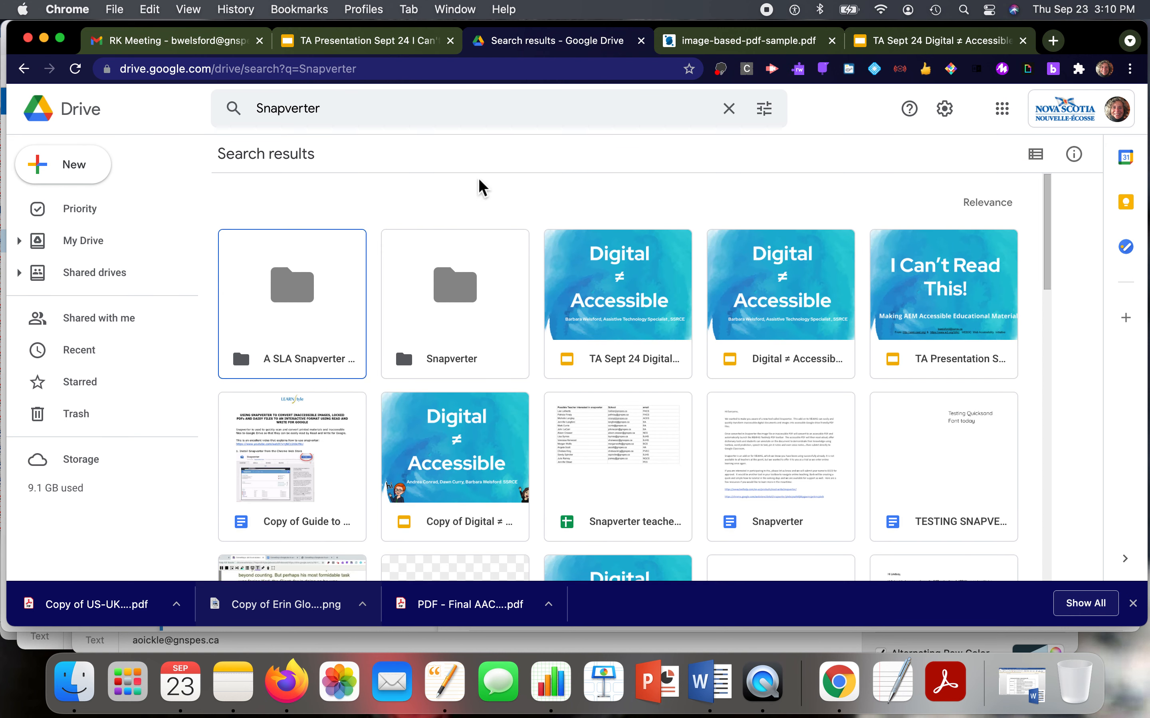
mouse_move(454, 286)
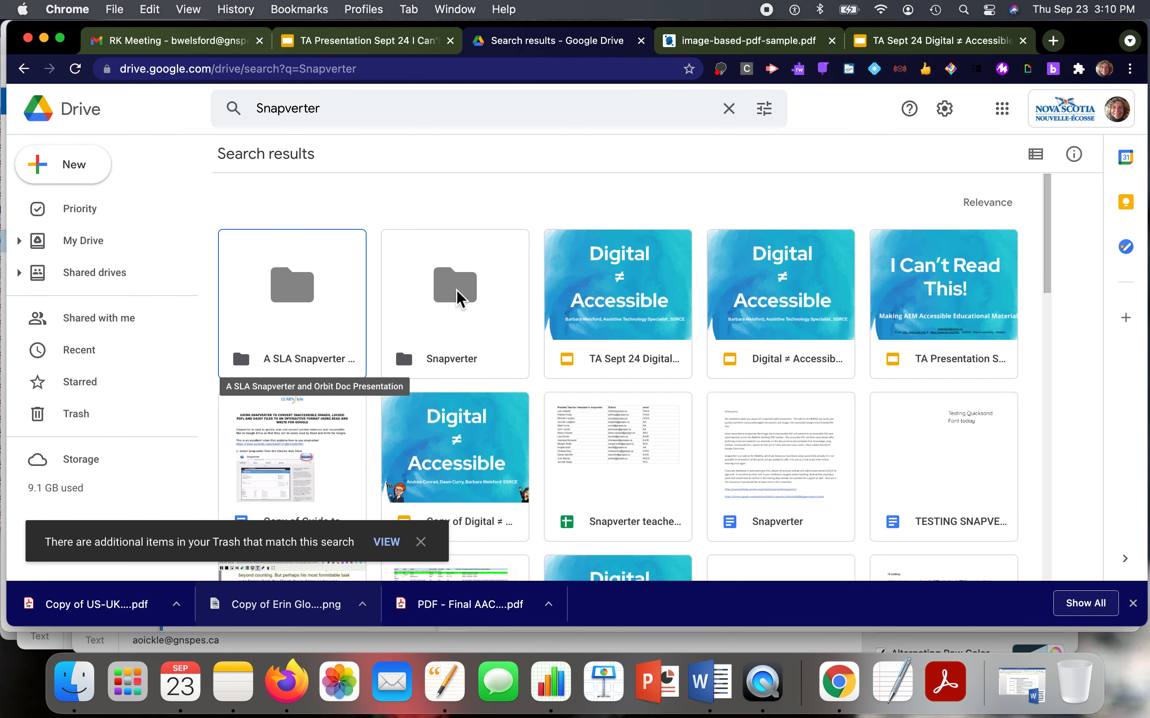
double_click(454, 286)
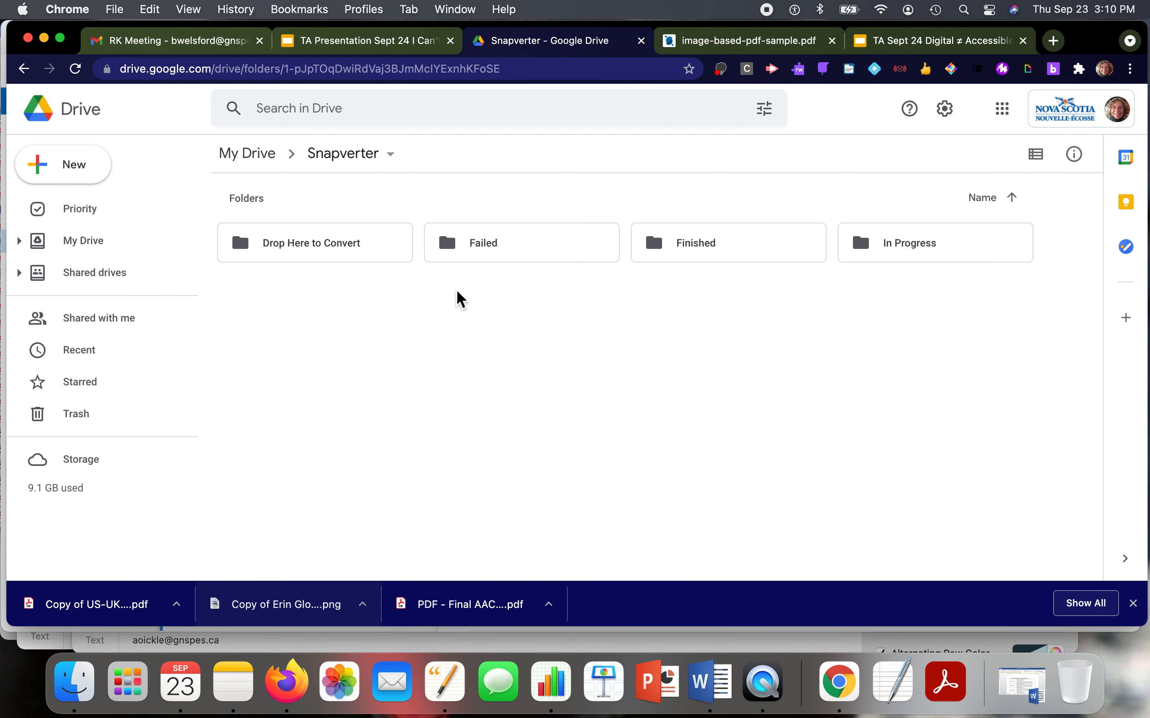
mouse_move(716, 253)
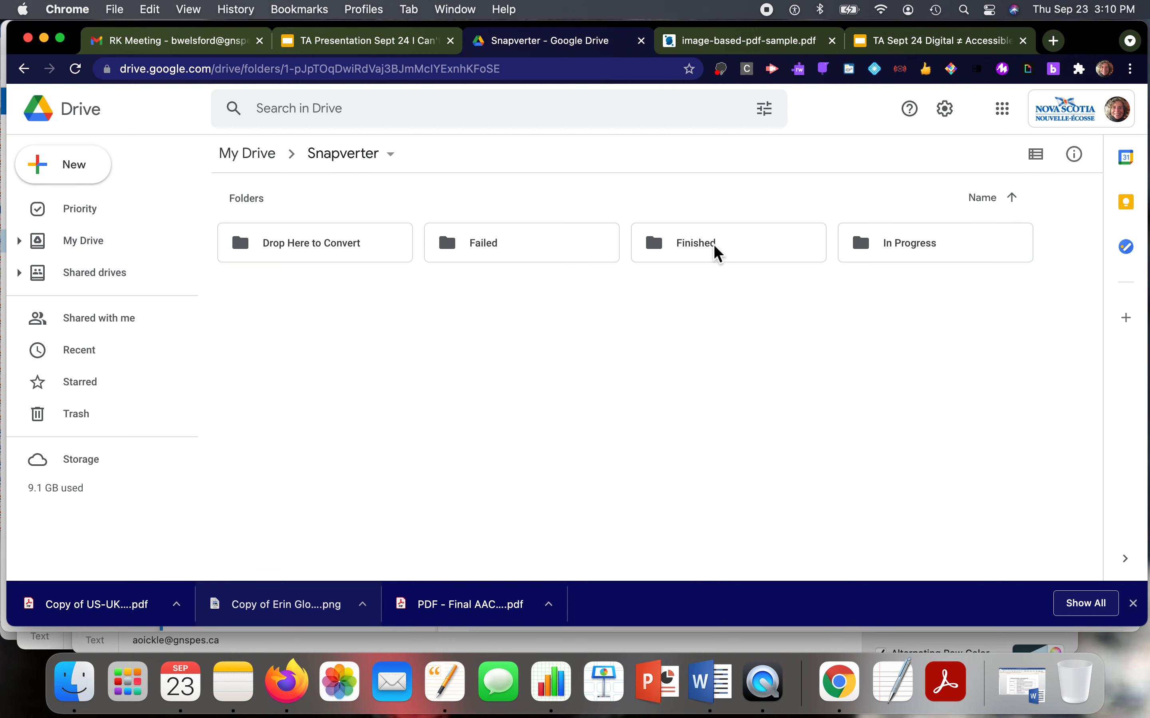
double_click(695, 243)
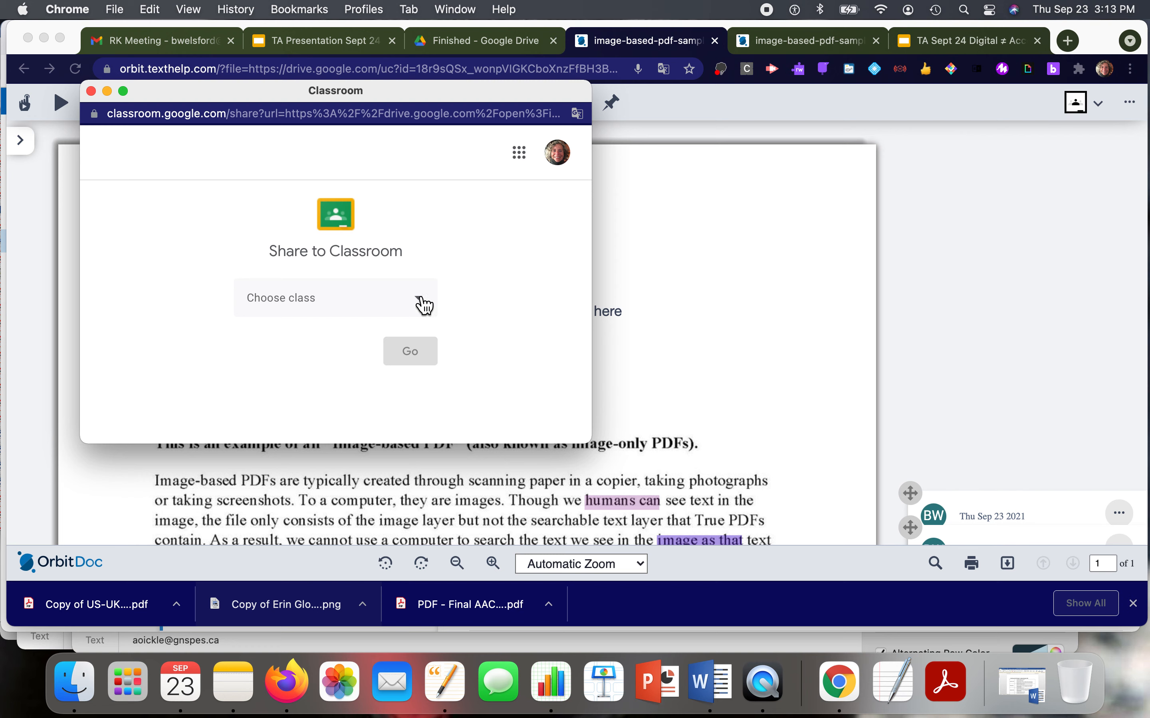
Choose the Google Classroom class that will receive the annotated document.
left_click(335, 298)
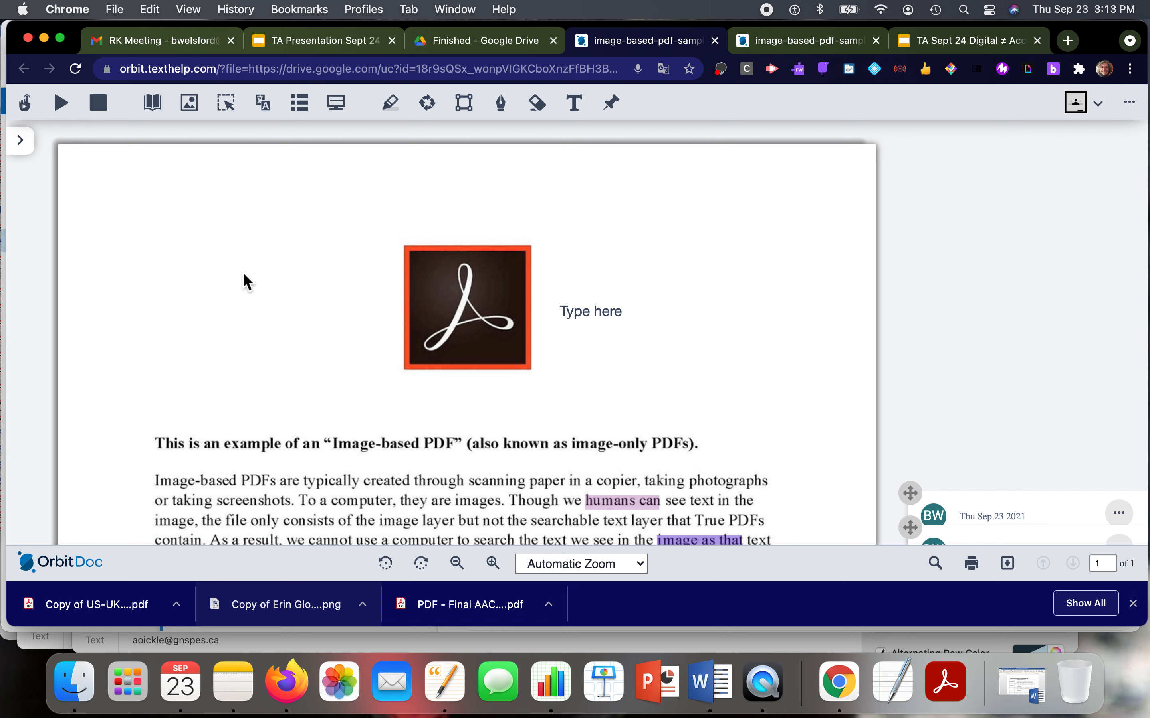
mouse_move(247, 275)
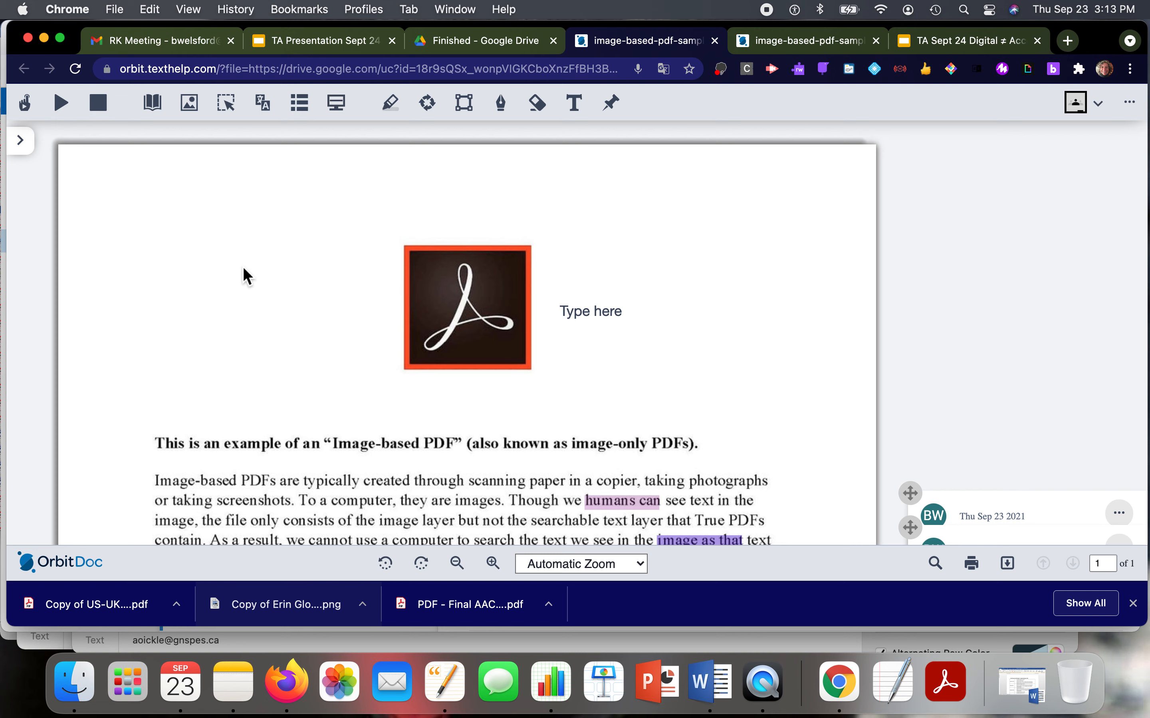